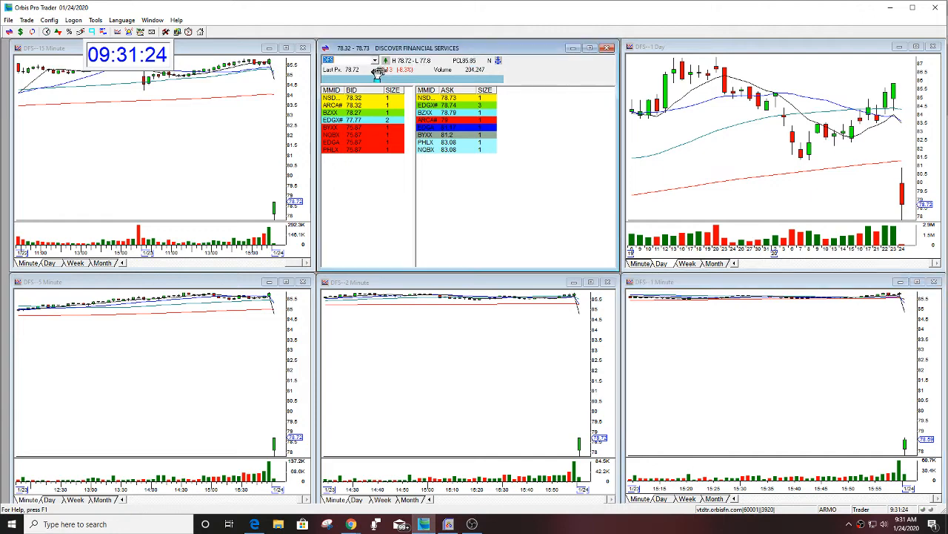
{"action": "type", "text": "QQQ"}
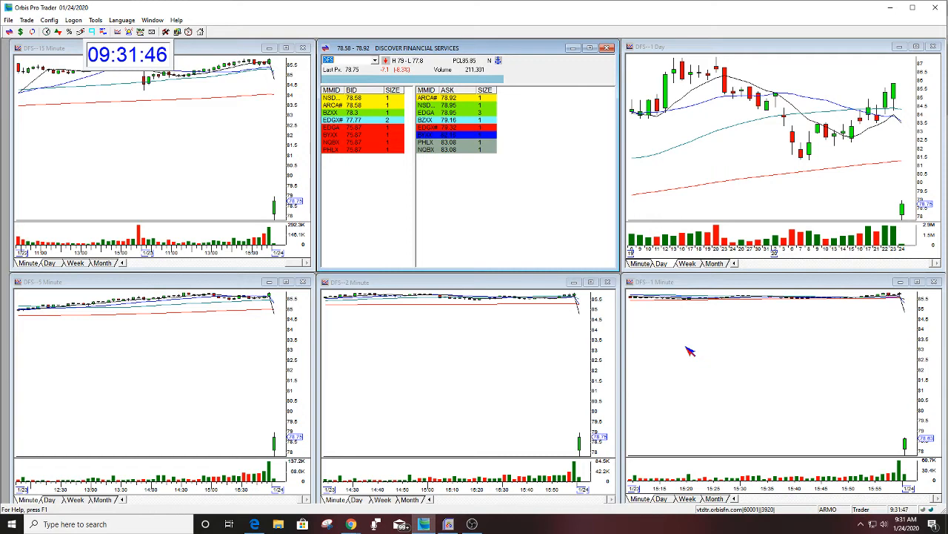
{"action": "mouse_move", "coordinate": [869, 403]}
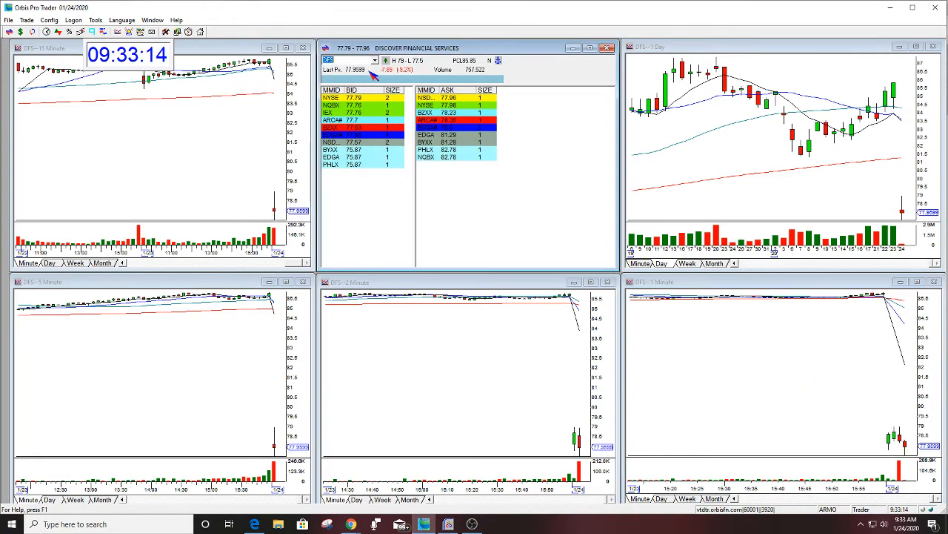
{"action": "type", "text": "QQQ"}
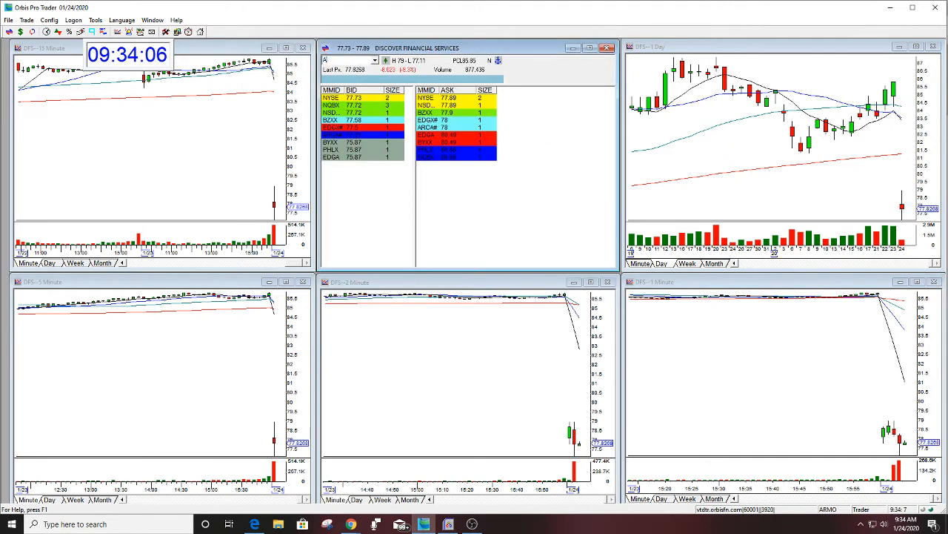
{"action": "type", "text": "AXP"}
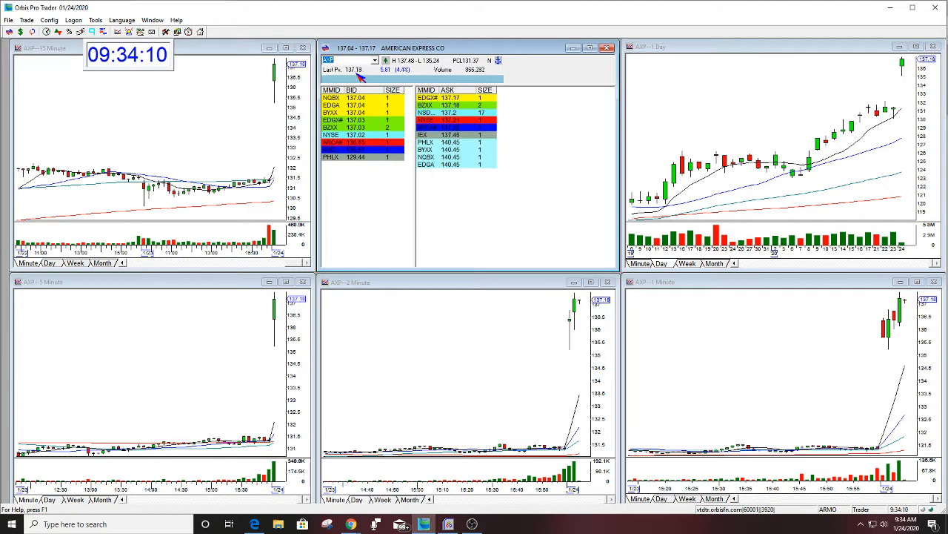
{"action": "type", "text": "DFS"}
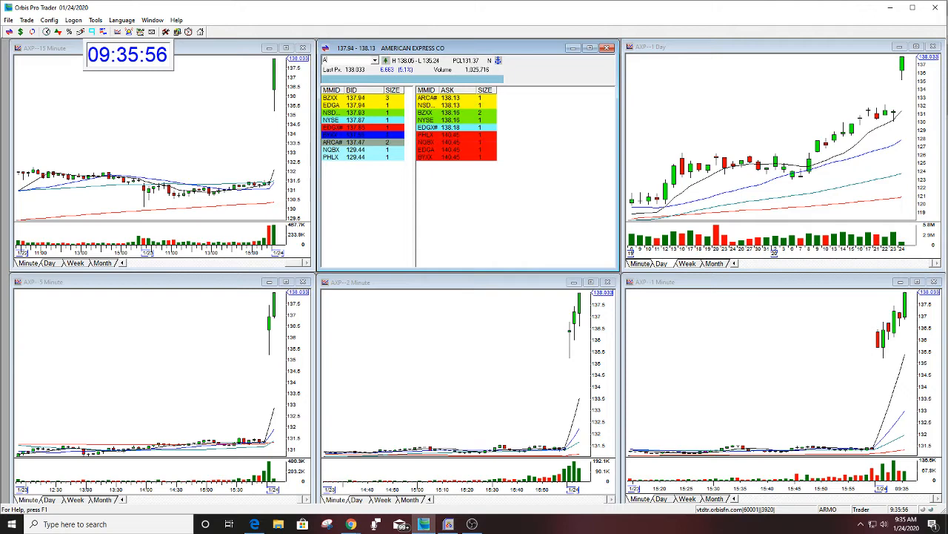
{"action": "type", "text": "DFS"}
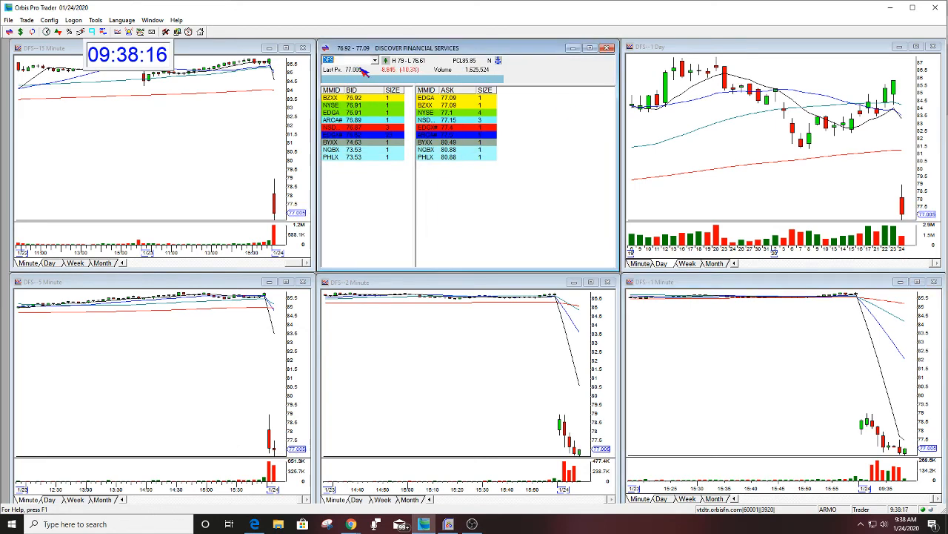
{"action": "type", "text": "QQQ"}
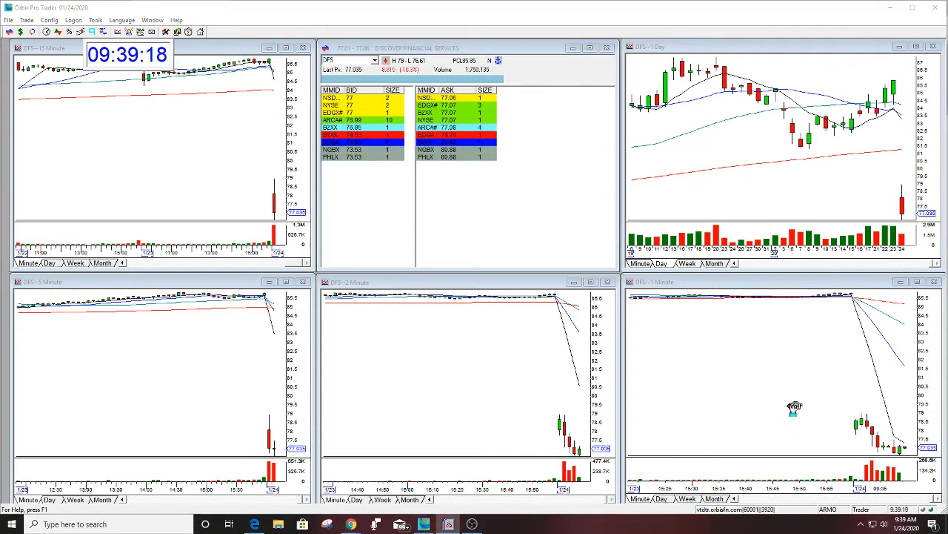
{"action": "mouse_move", "coordinate": [898, 399]}
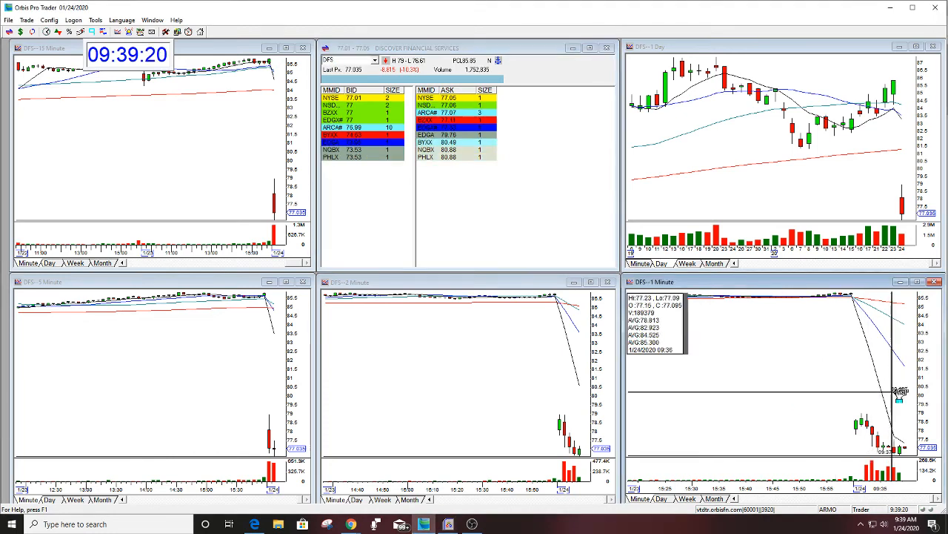